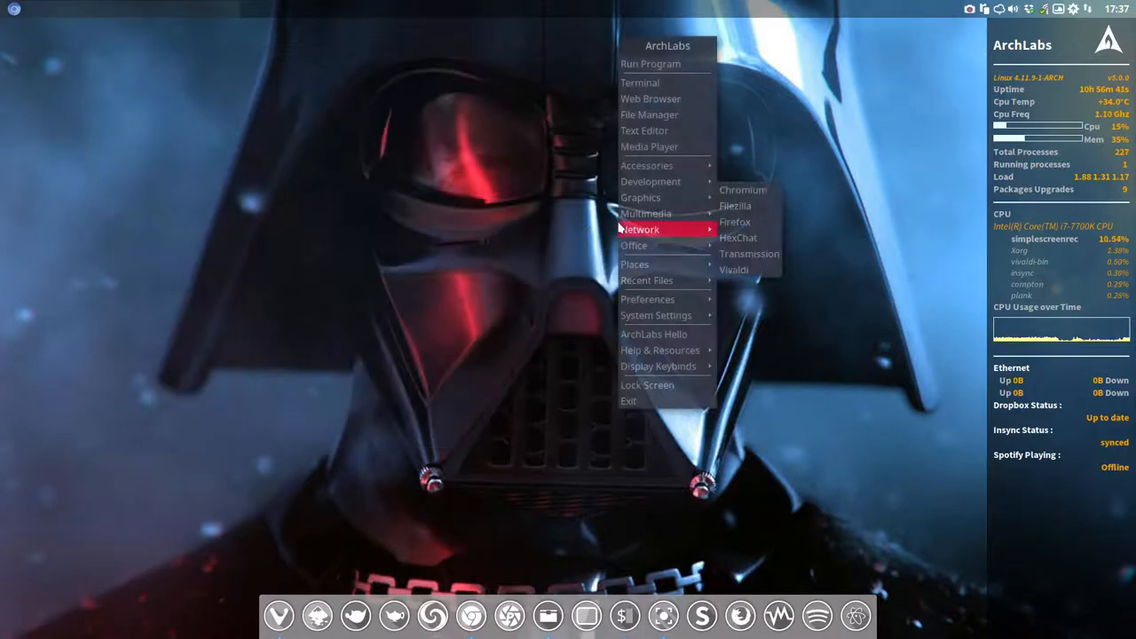
pyautogui.moveTo(648, 298)
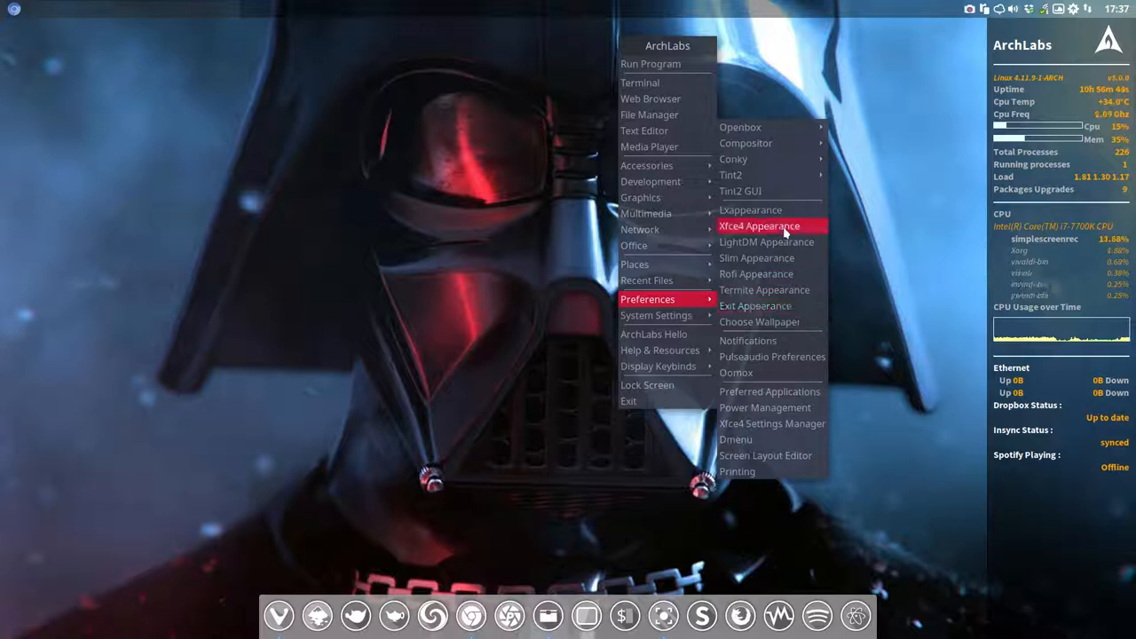
# Launch Xfce4 Appearance from the Openbox Preferences menu to list the icon themes
pyautogui.click(759, 226)
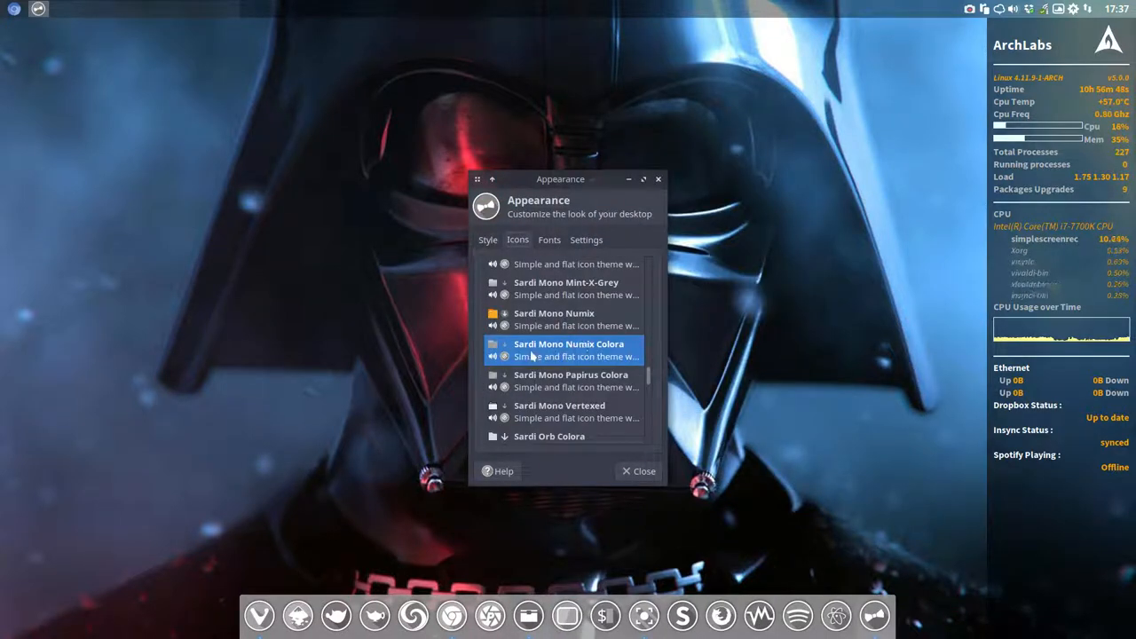
pyautogui.moveTo(603, 355)
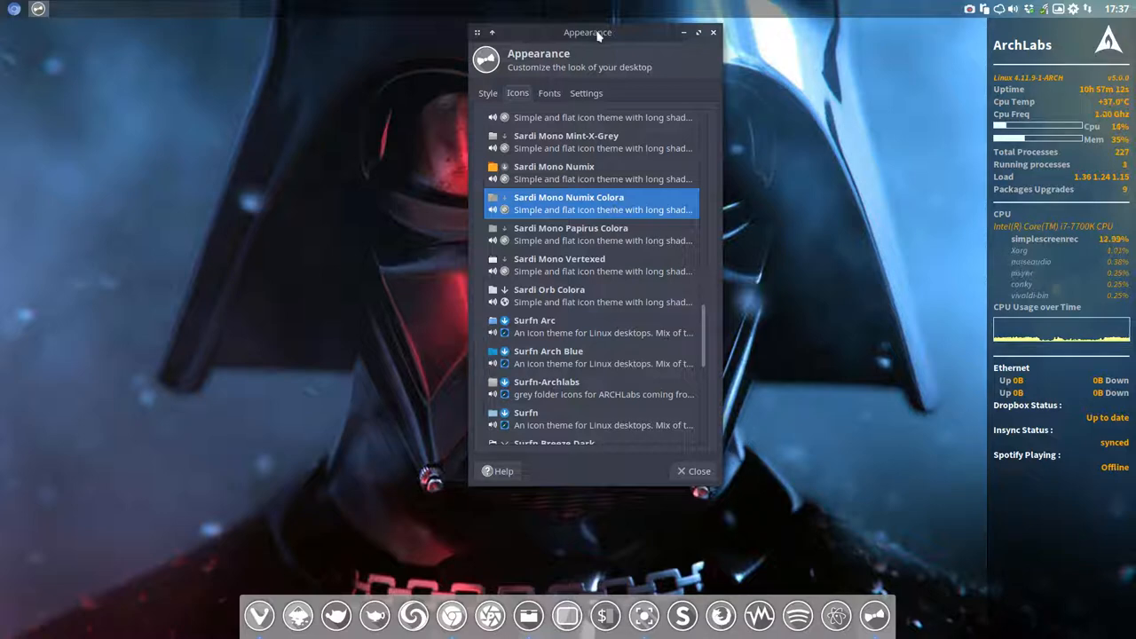
# Drag the Appearance window rightward so more of the icon theme list is visible
pyautogui.moveTo(588, 32); pyautogui.dragTo(728, 36)
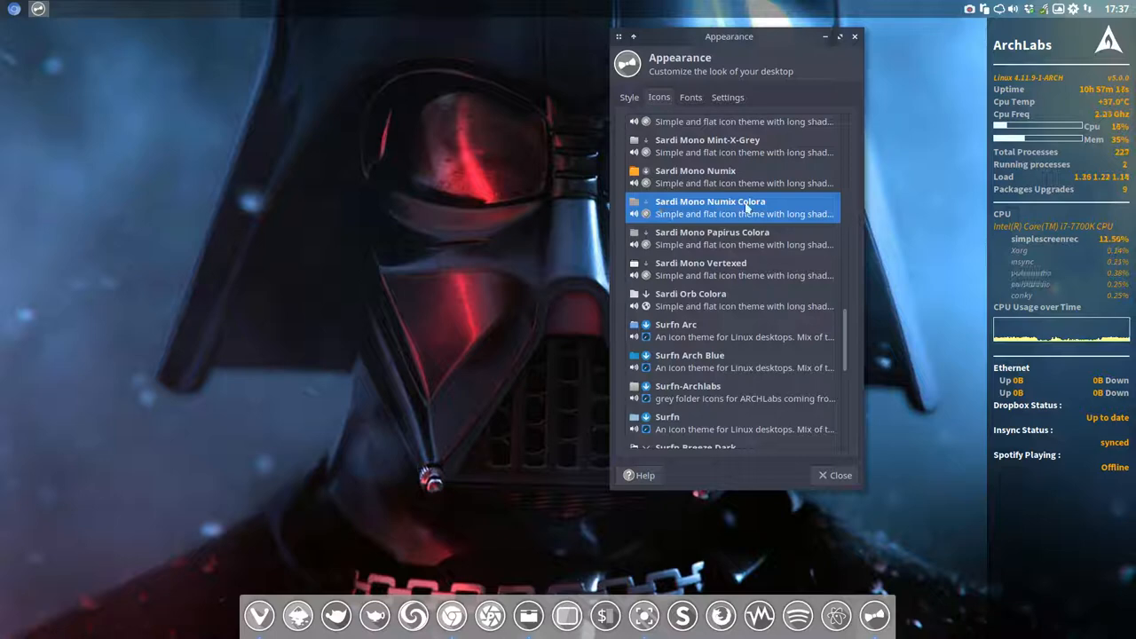
pyautogui.moveTo(206, 217)
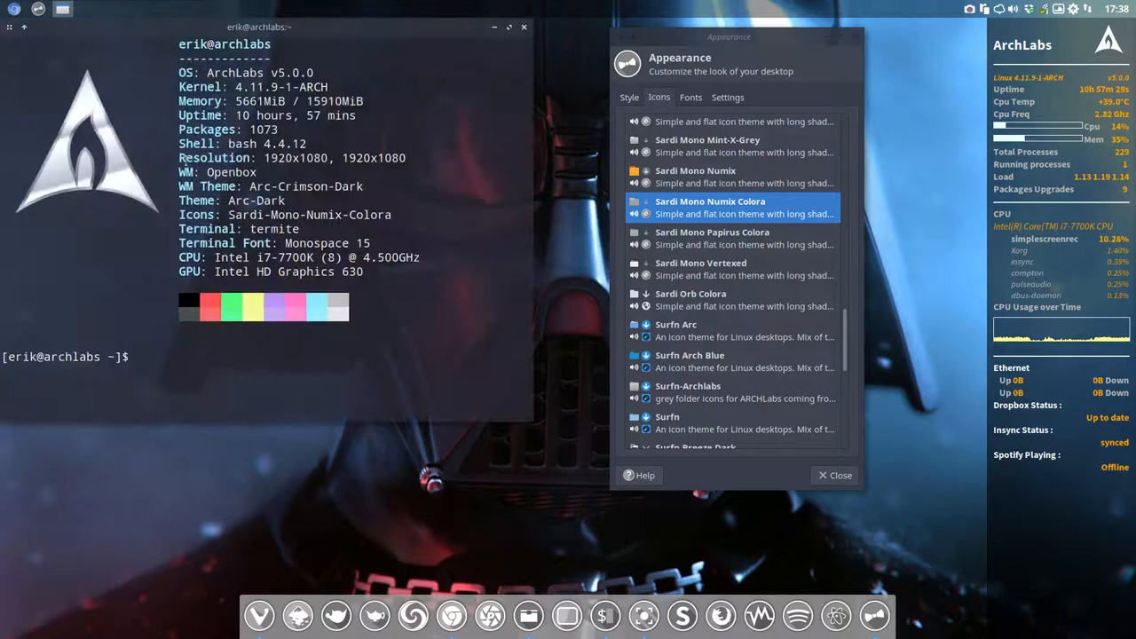
# Run 'packer sardi mono numix colora' and choose entry 0 to install the Colora variations icons
pyautogui.write('packer')
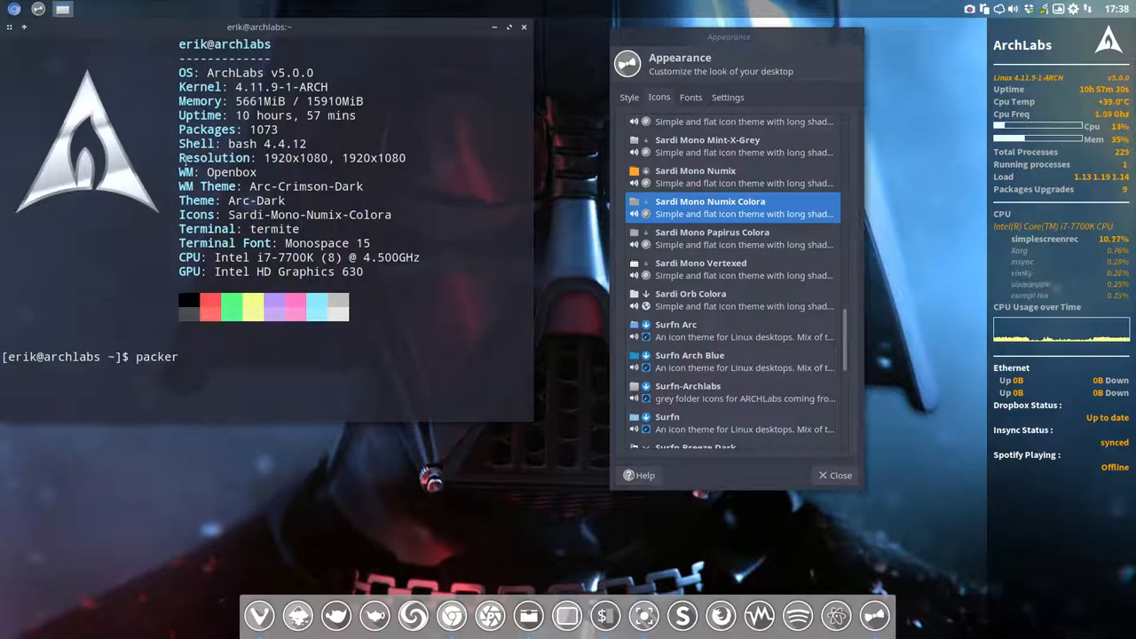
pyautogui.write('sardi')
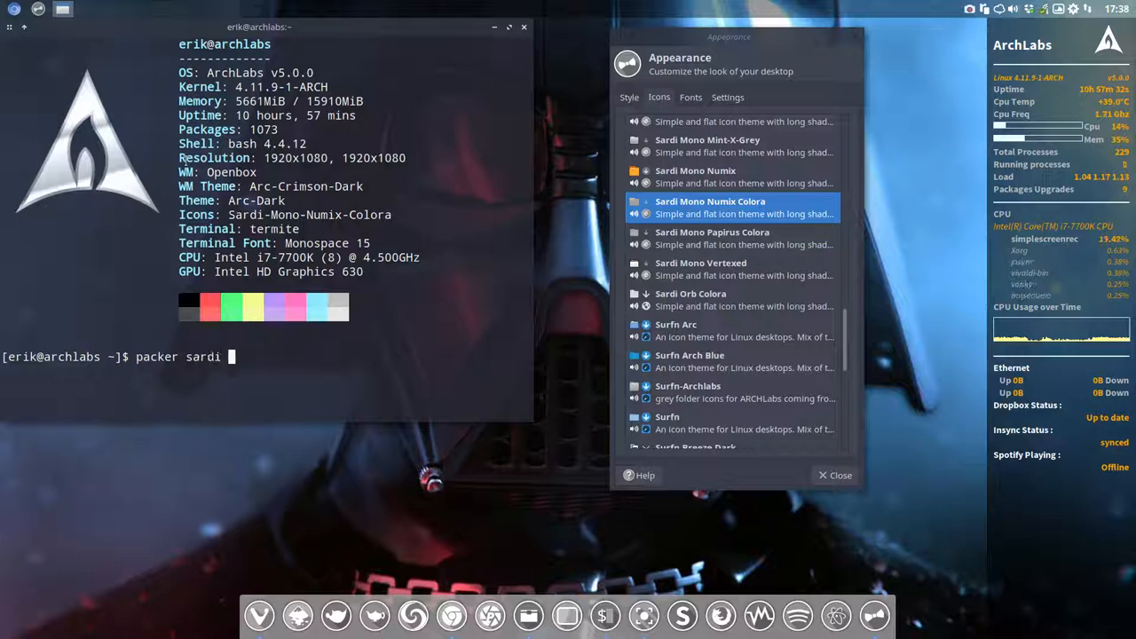
pyautogui.write('mono numix colora')
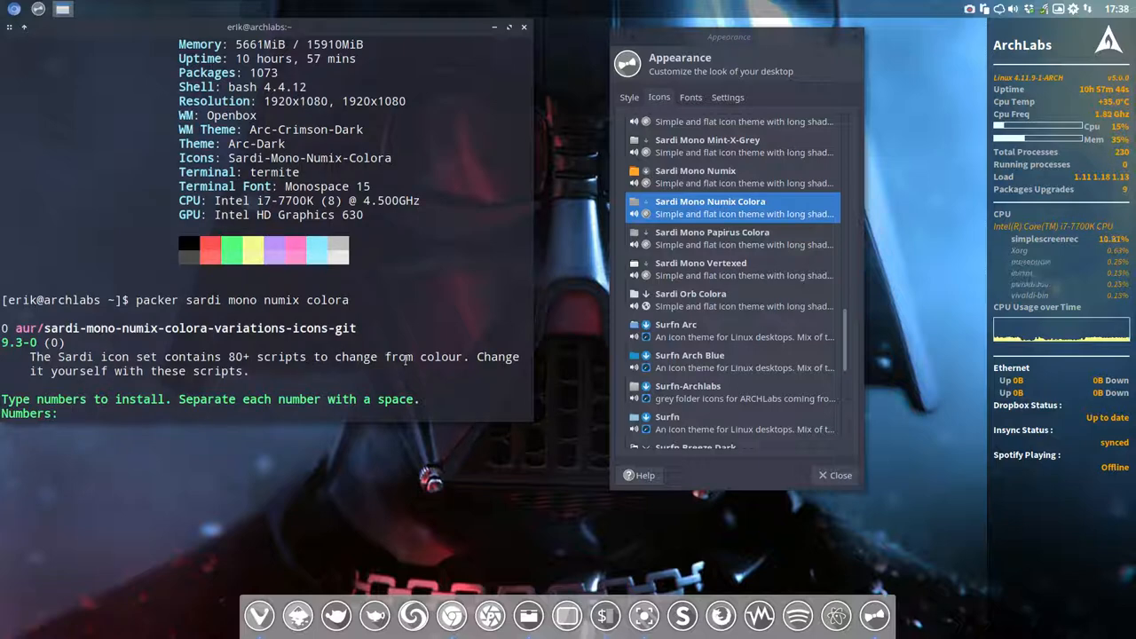
pyautogui.write('0')
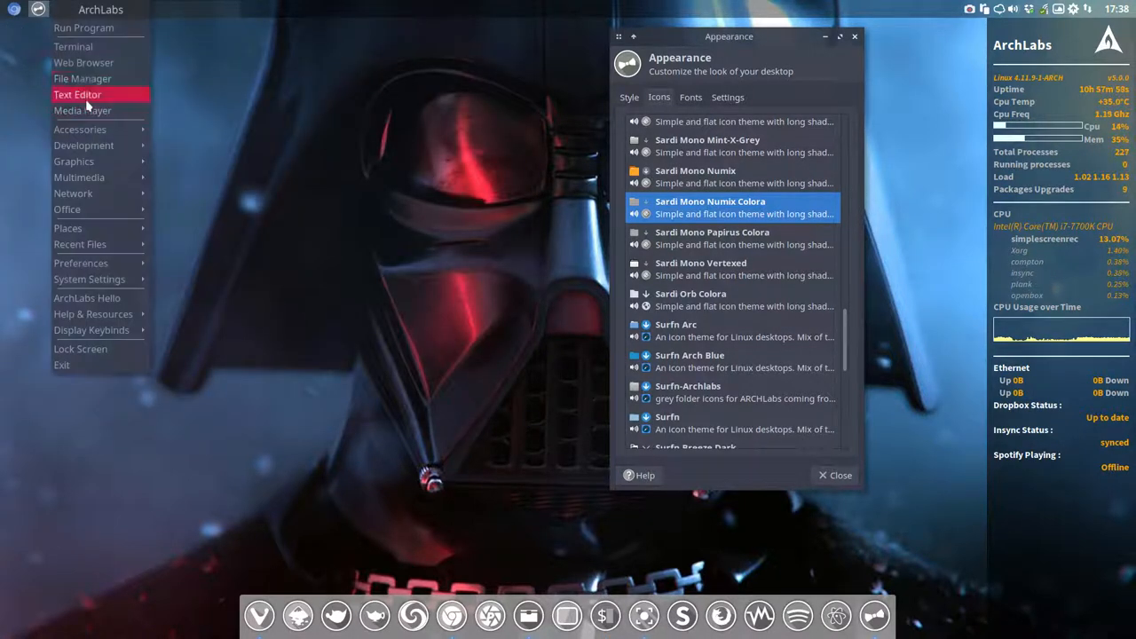
# Show Thunar at the home folder and reopen Xfce4 Appearance listing the new Colora variants
pyautogui.click(82, 78)
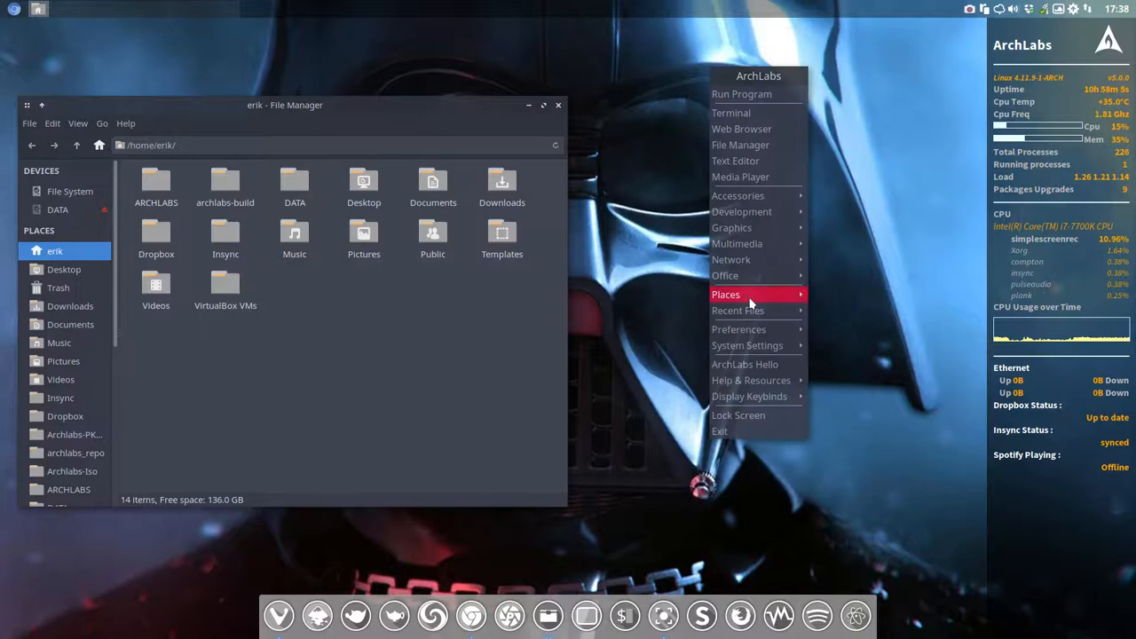
pyautogui.moveTo(739, 328)
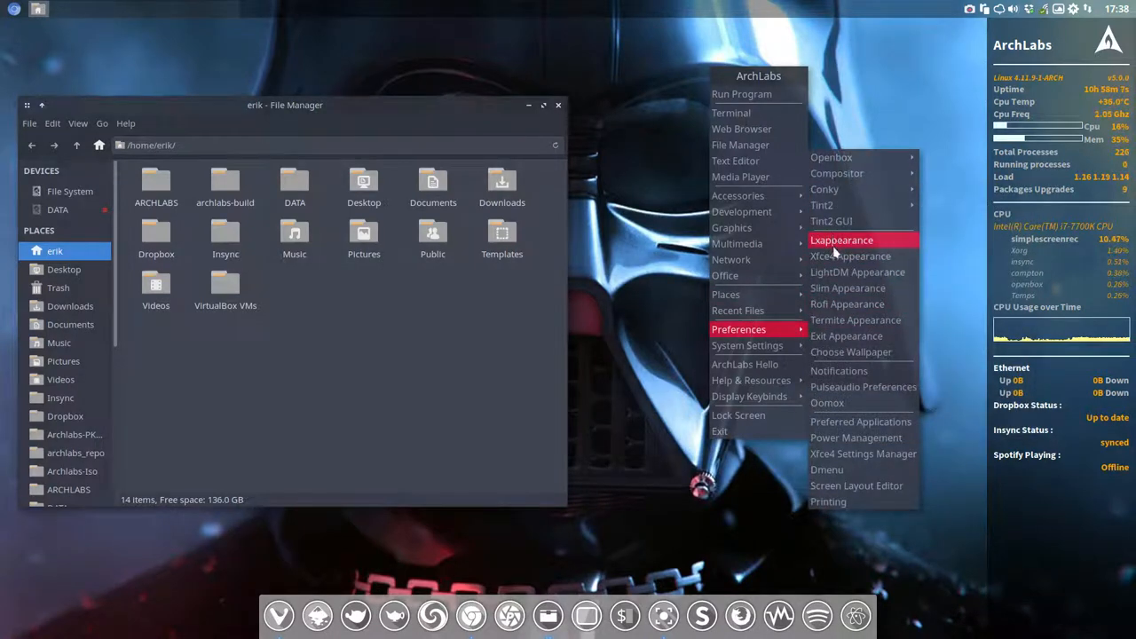
pyautogui.click(849, 239)
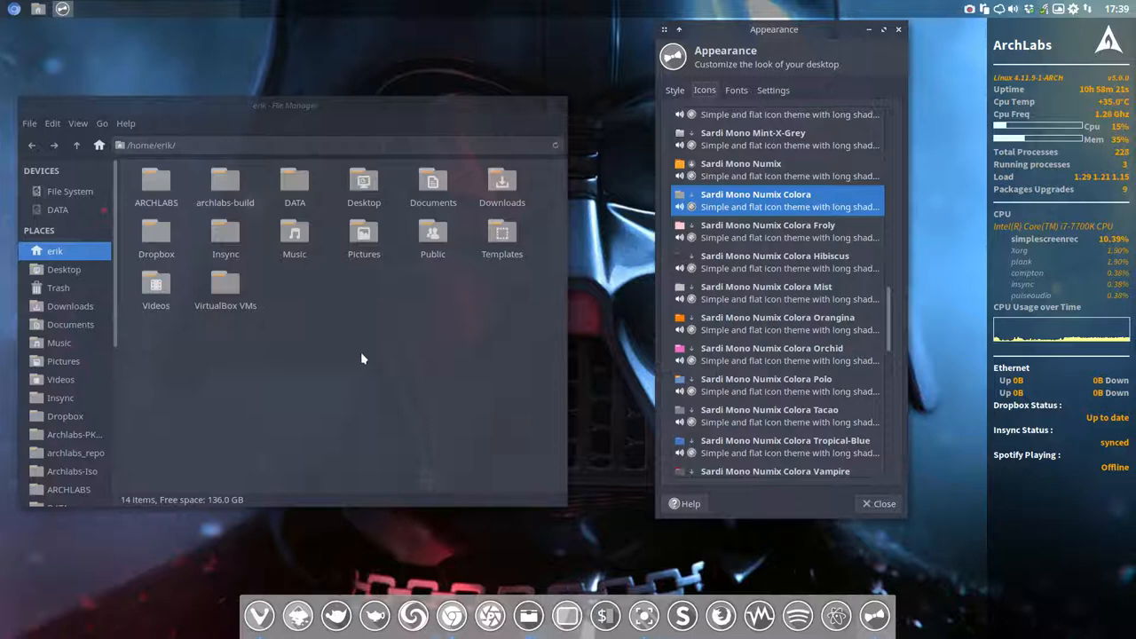
# Apply the Frosty pink, Hibiscus red and Mist grey variations, recolouring Thunar's folders
pyautogui.click(767, 231)
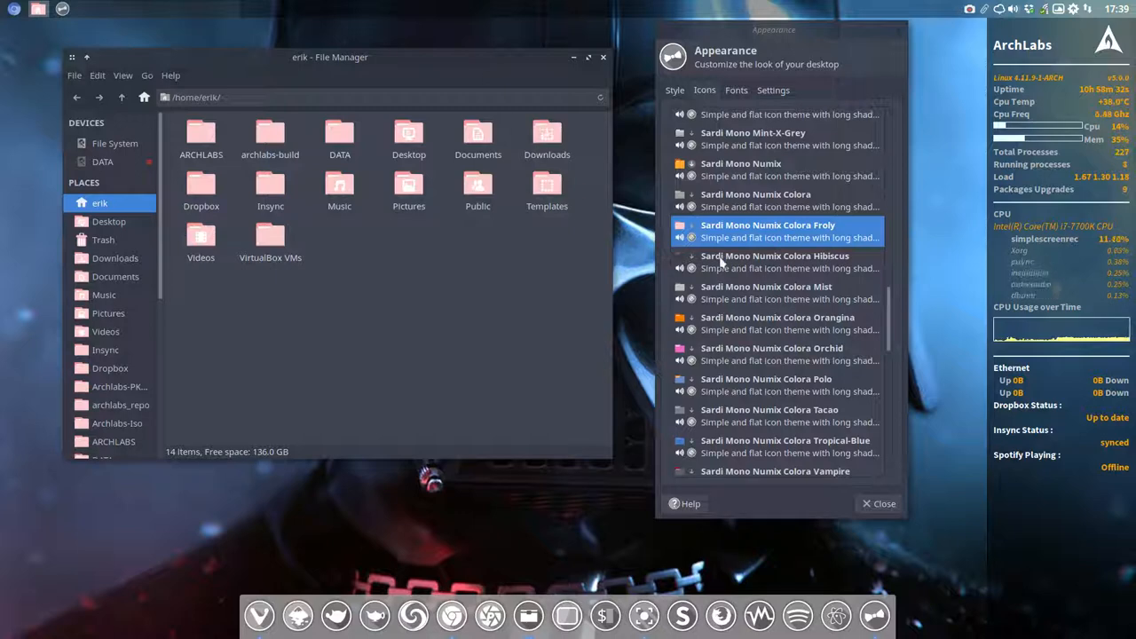
pyautogui.click(774, 263)
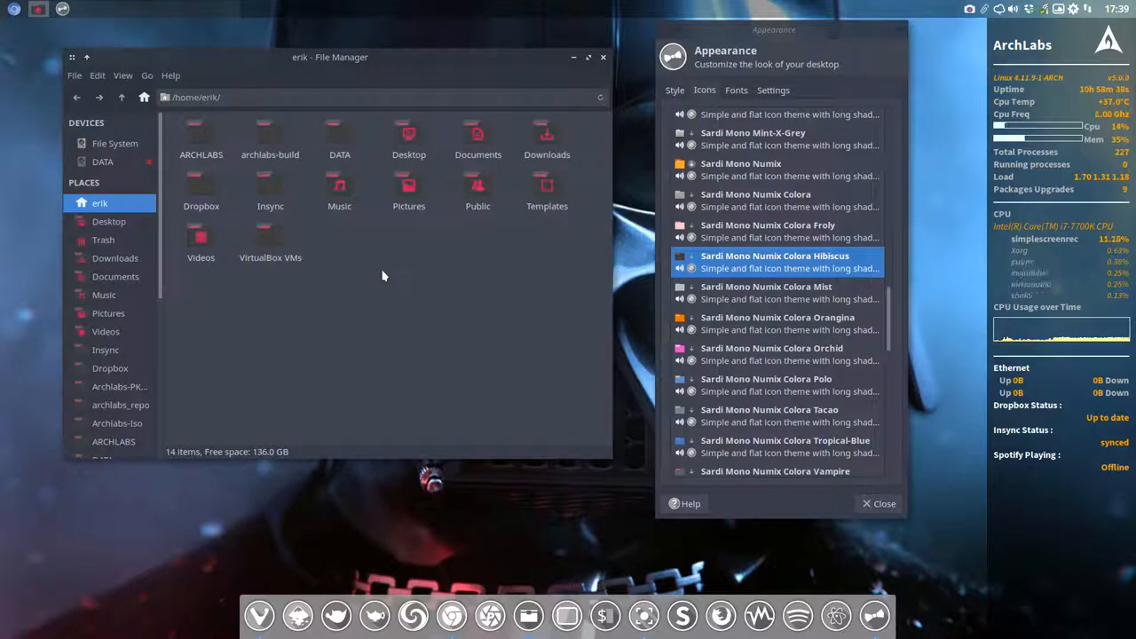
pyautogui.moveTo(950, 177)
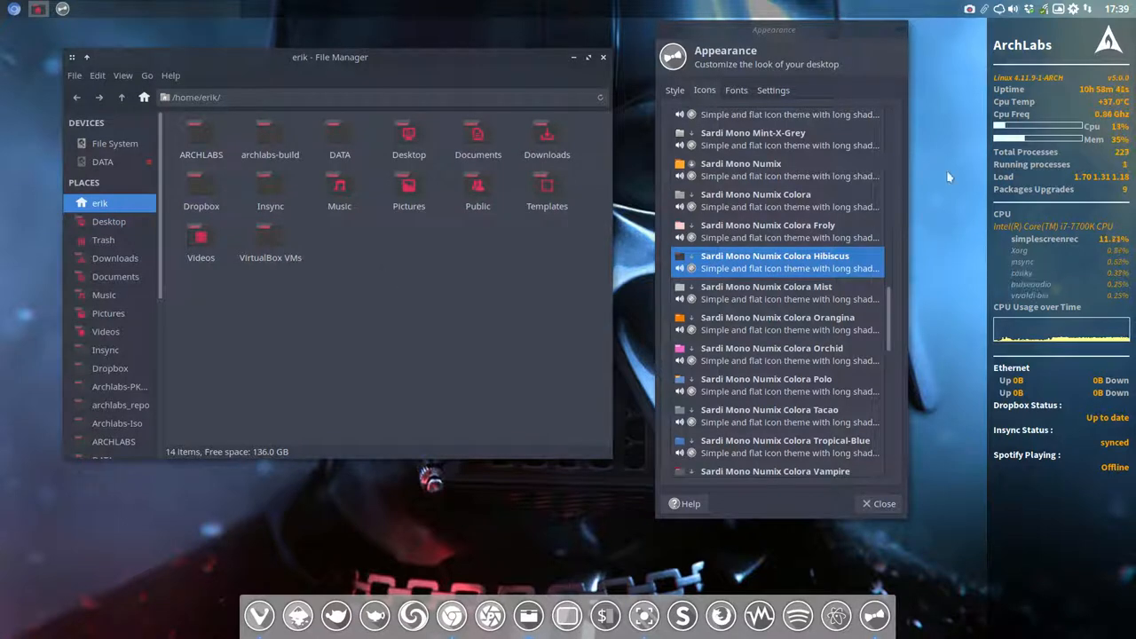
pyautogui.moveTo(172, 7)
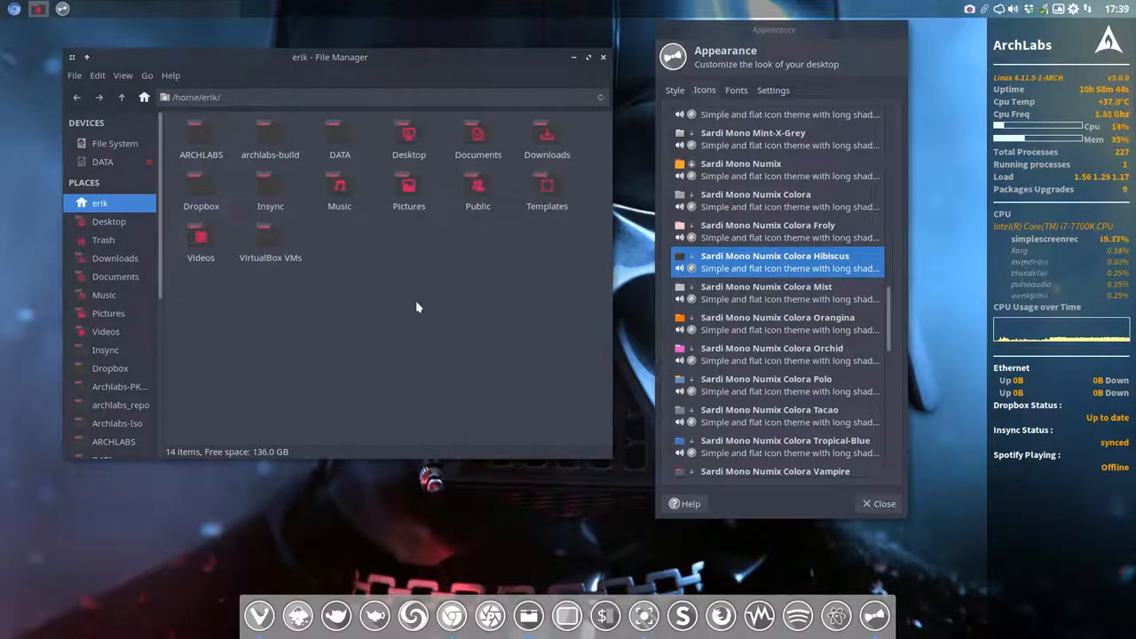
pyautogui.click(767, 291)
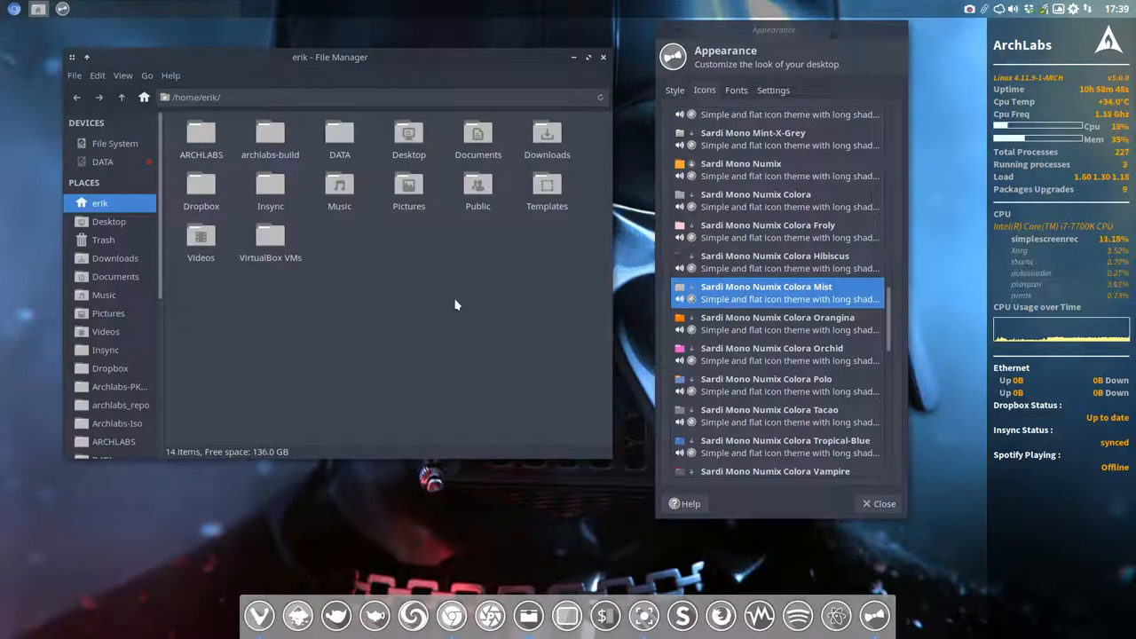
pyautogui.moveTo(763, 331)
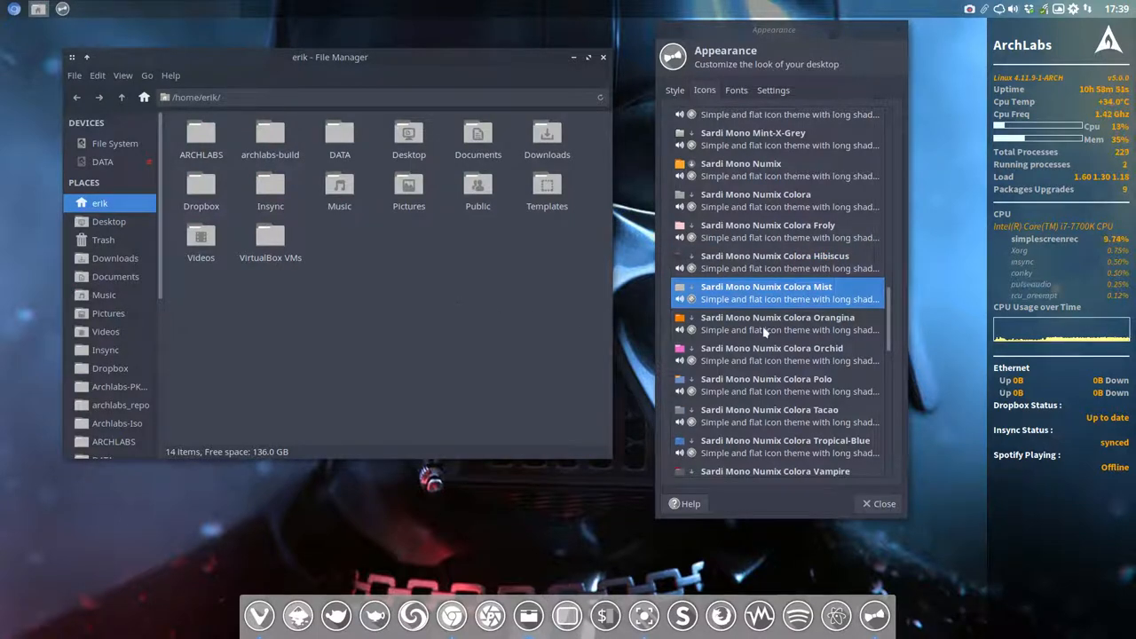
# Apply the Orangina orange, Orchid magenta and Pola blue variations in turn
pyautogui.click(778, 324)
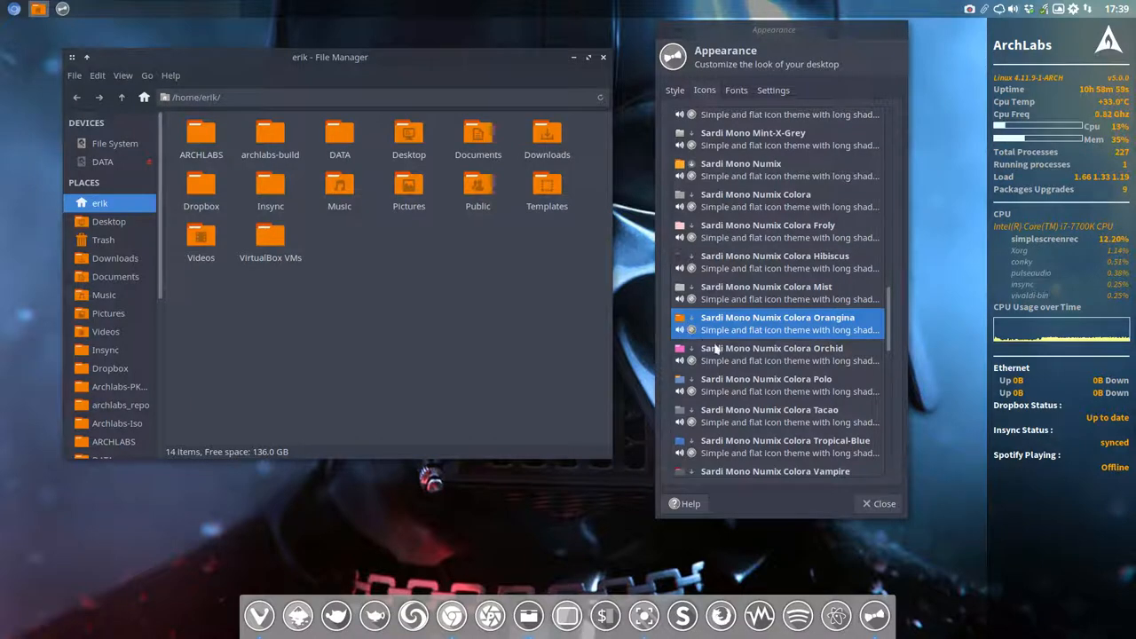
pyautogui.click(772, 348)
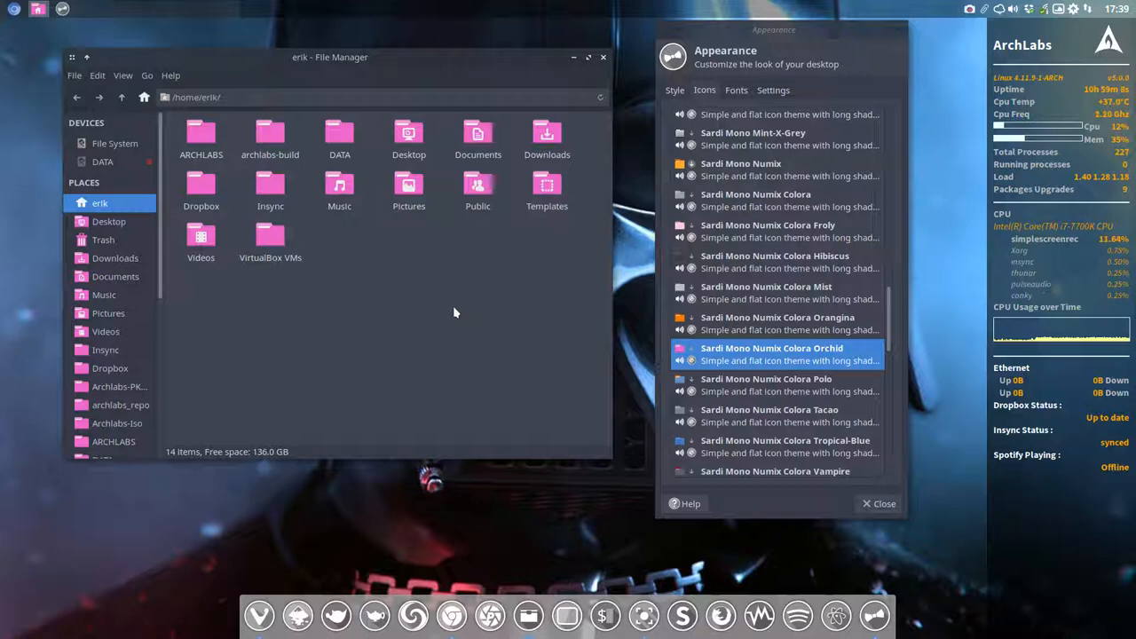
pyautogui.click(767, 383)
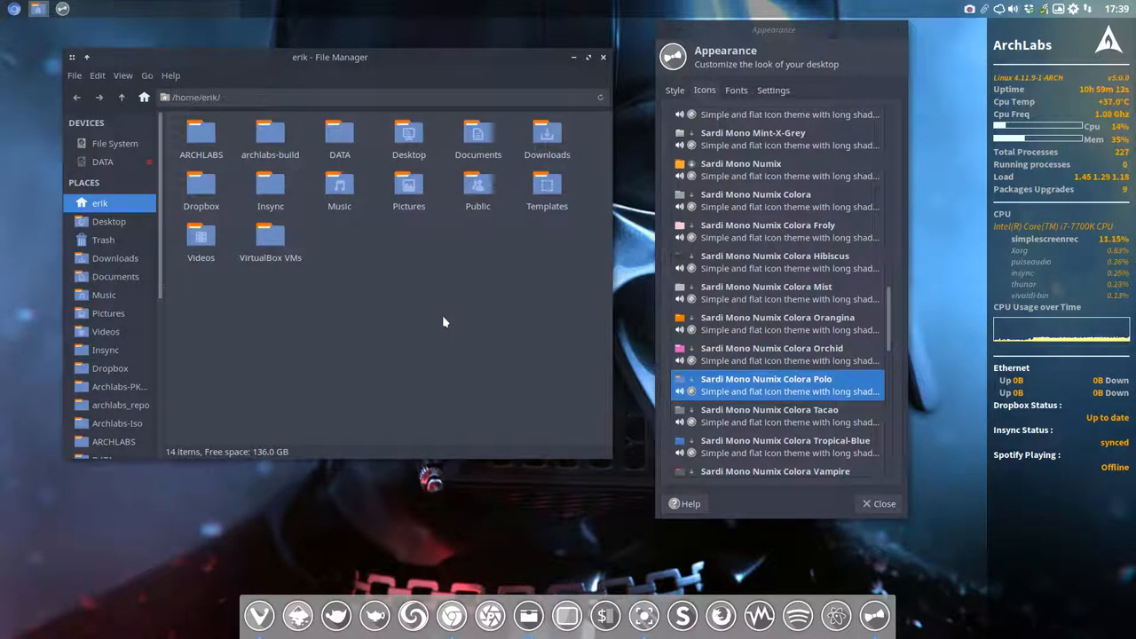
pyautogui.moveTo(607, 420)
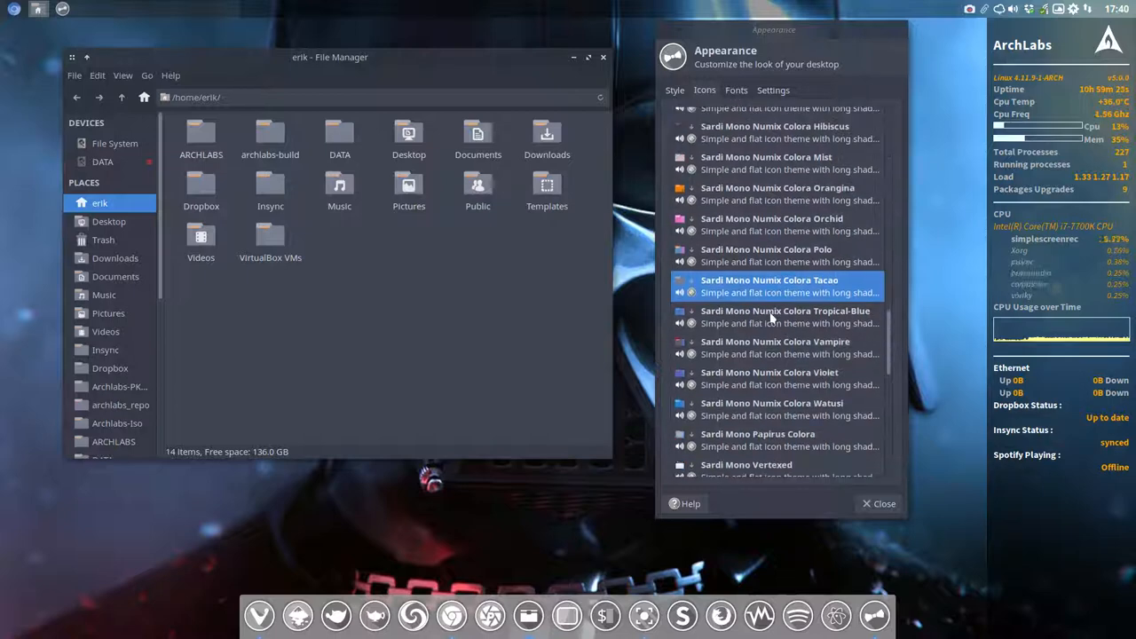
# Apply Tropical-Blue then Vampire dark red, repositioning Thunar to see the folders
pyautogui.click(784, 316)
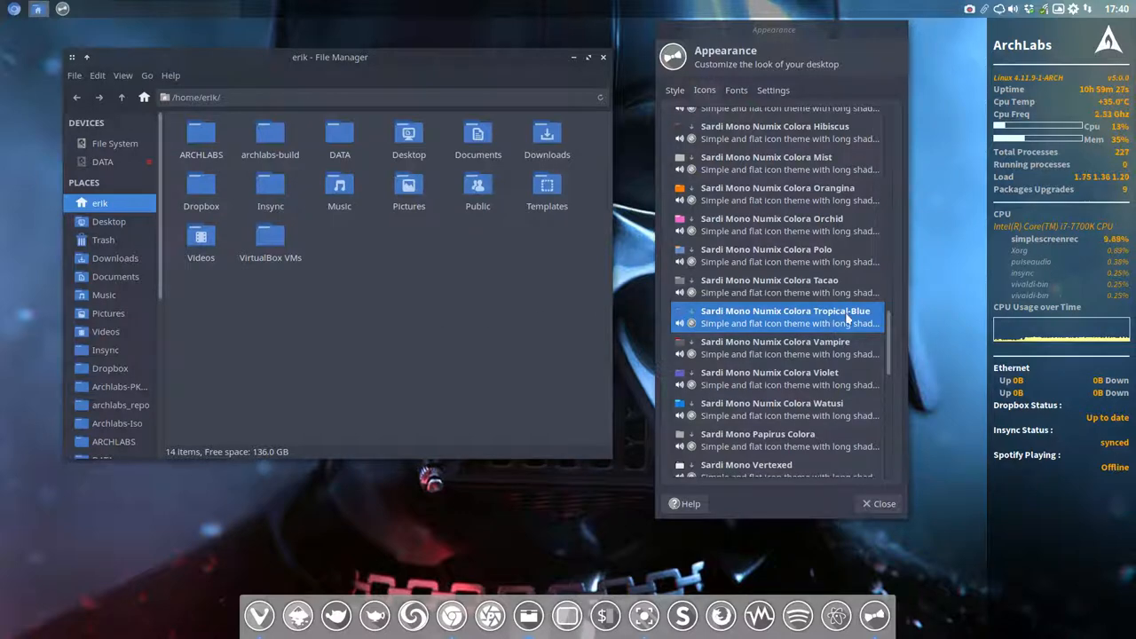
pyautogui.moveTo(330, 56); pyautogui.dragTo(412, 376)
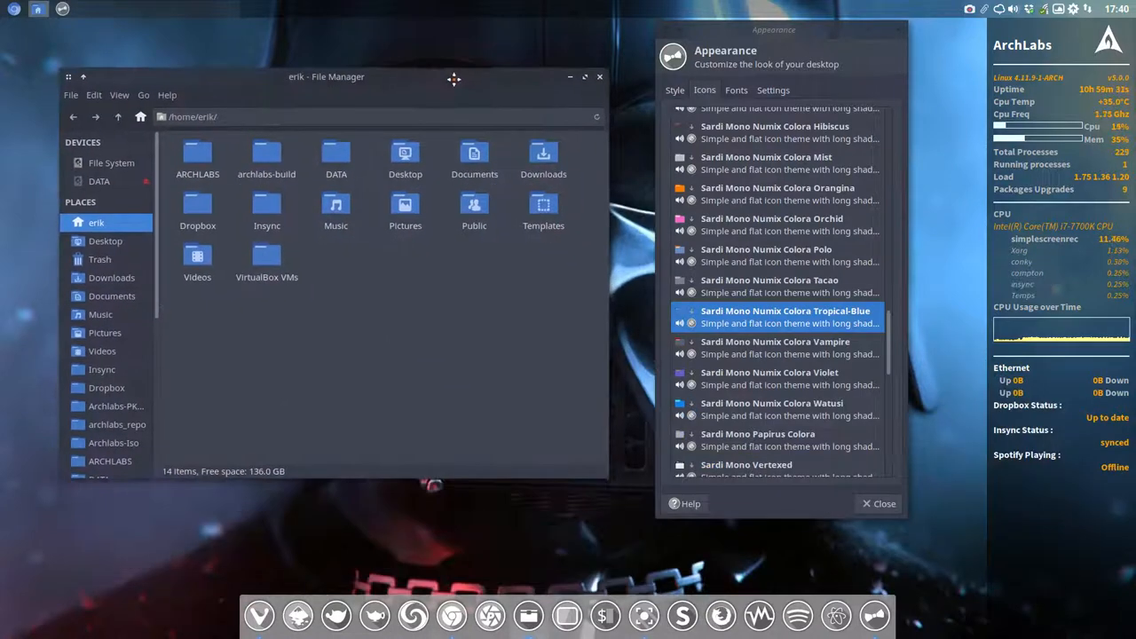
pyautogui.click(788, 346)
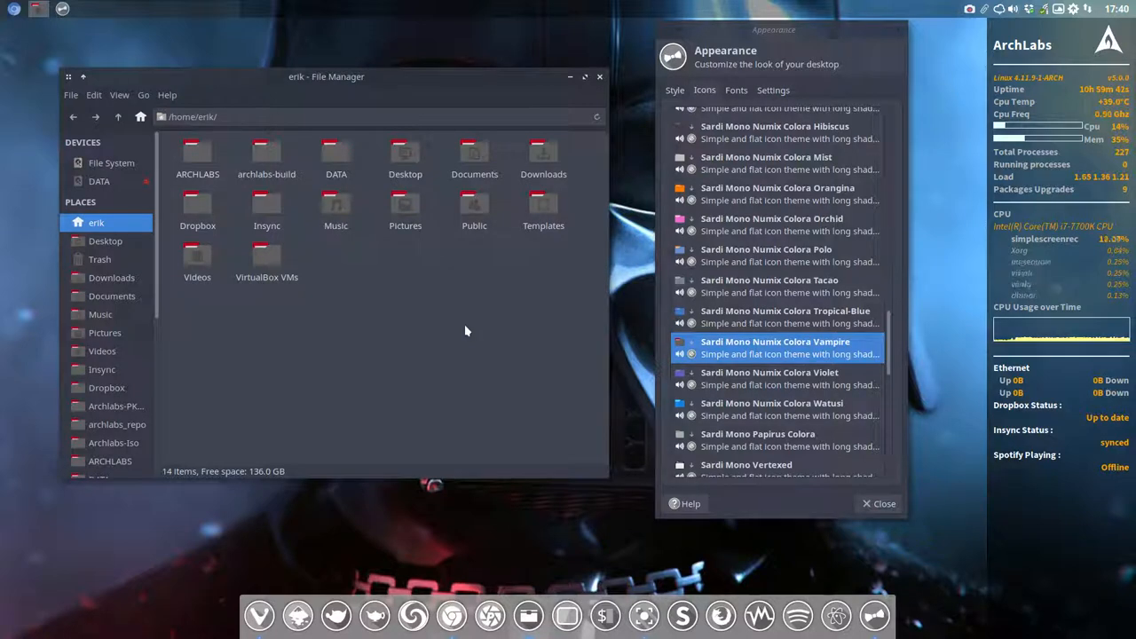
# Try the Violet and Watusi variations, then settle back on Vampire's red folders
pyautogui.click(783, 378)
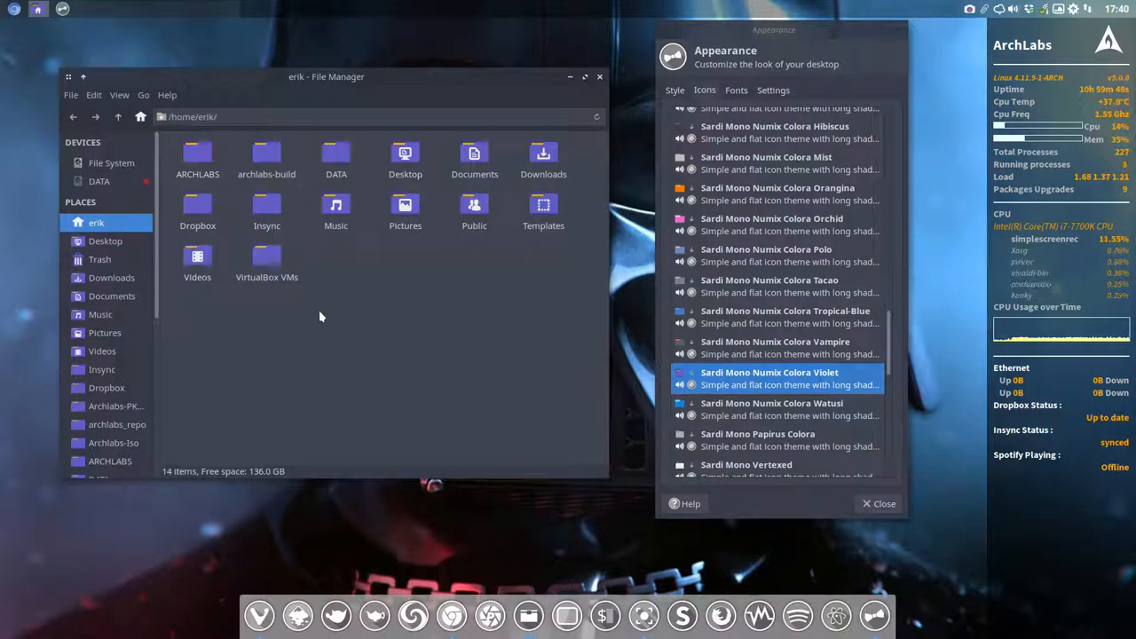
pyautogui.click(773, 408)
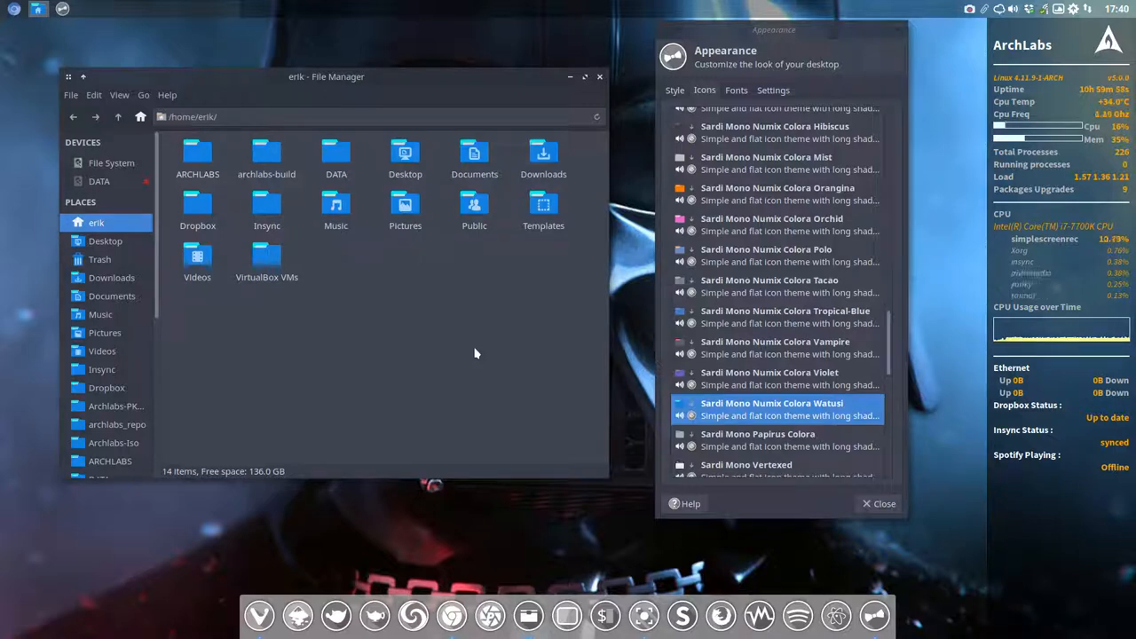
pyautogui.moveTo(757, 228)
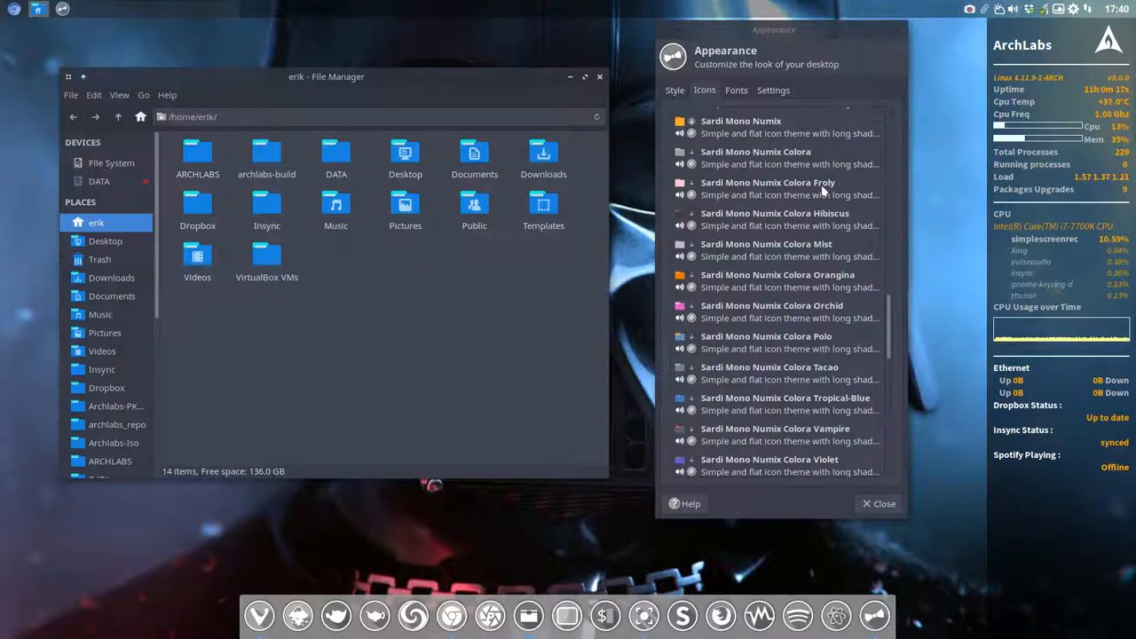
pyautogui.click(774, 433)
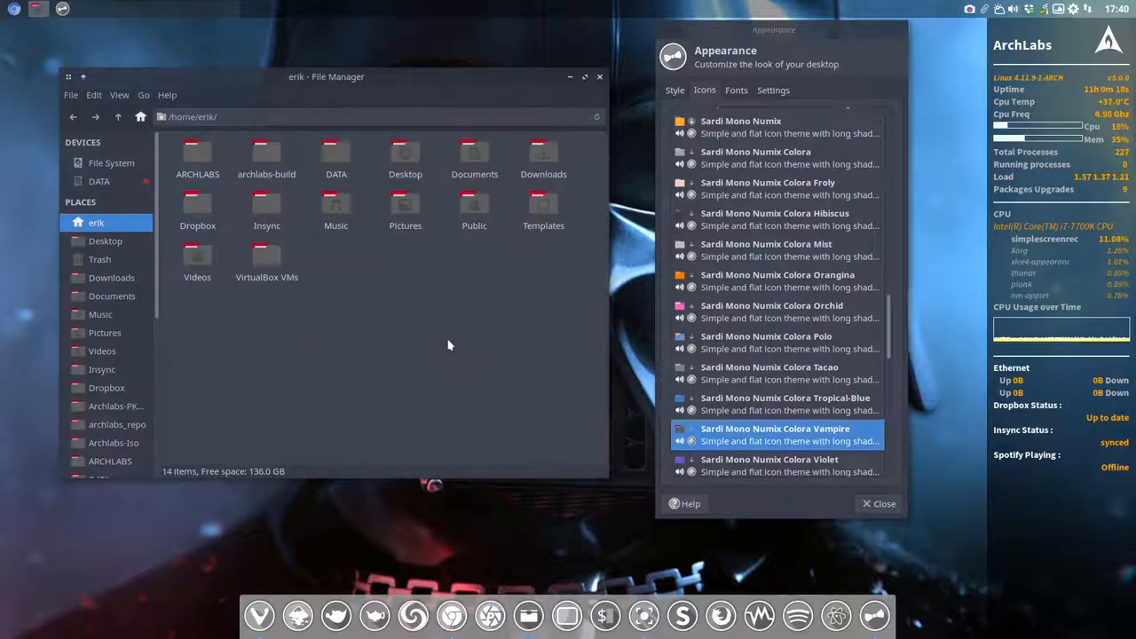